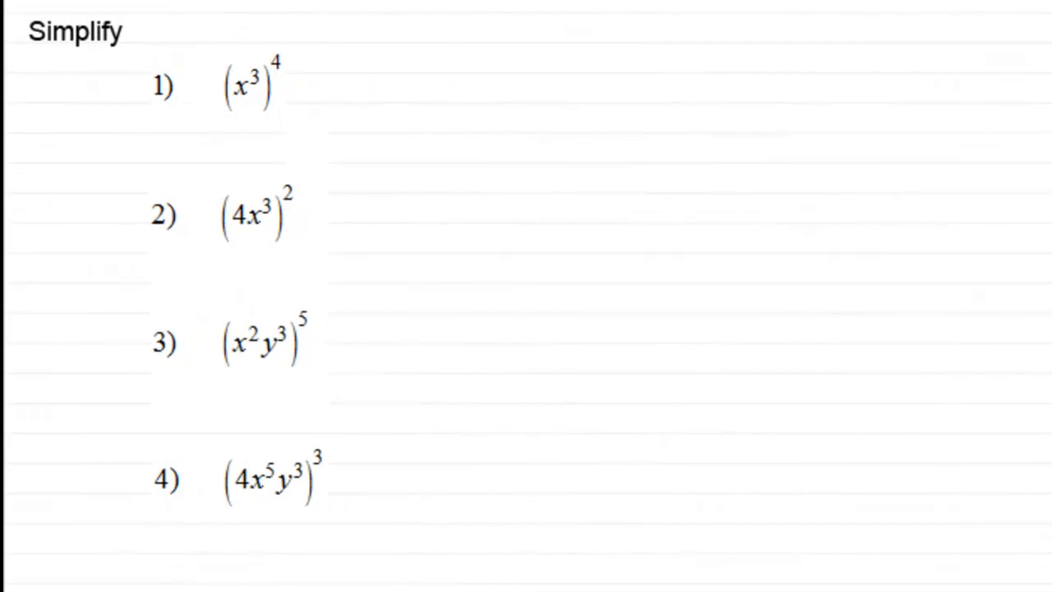
pyautogui.moveTo(380, 221)
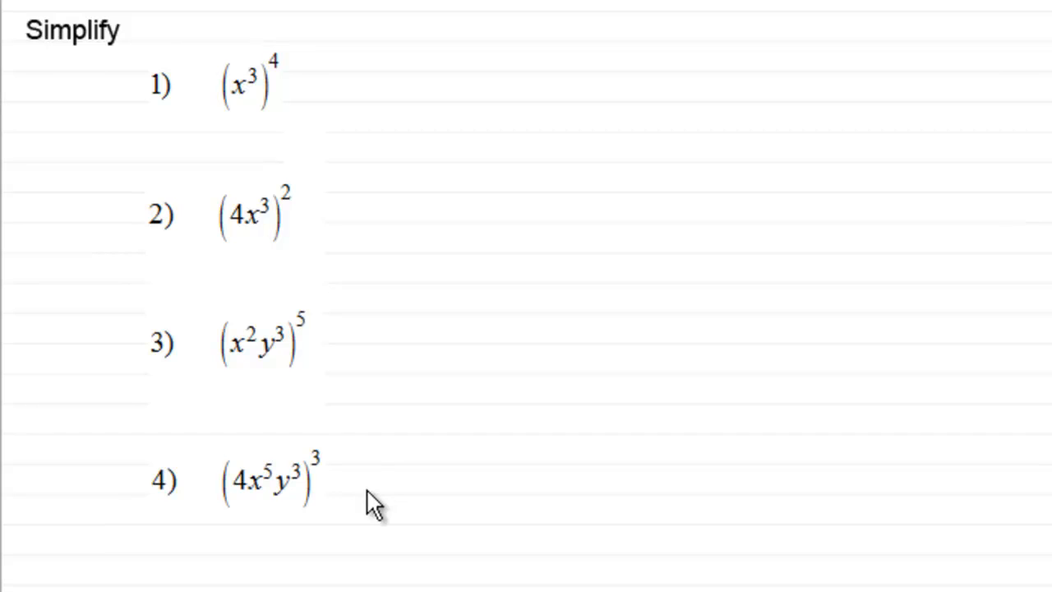
pyautogui.moveTo(368, 503)
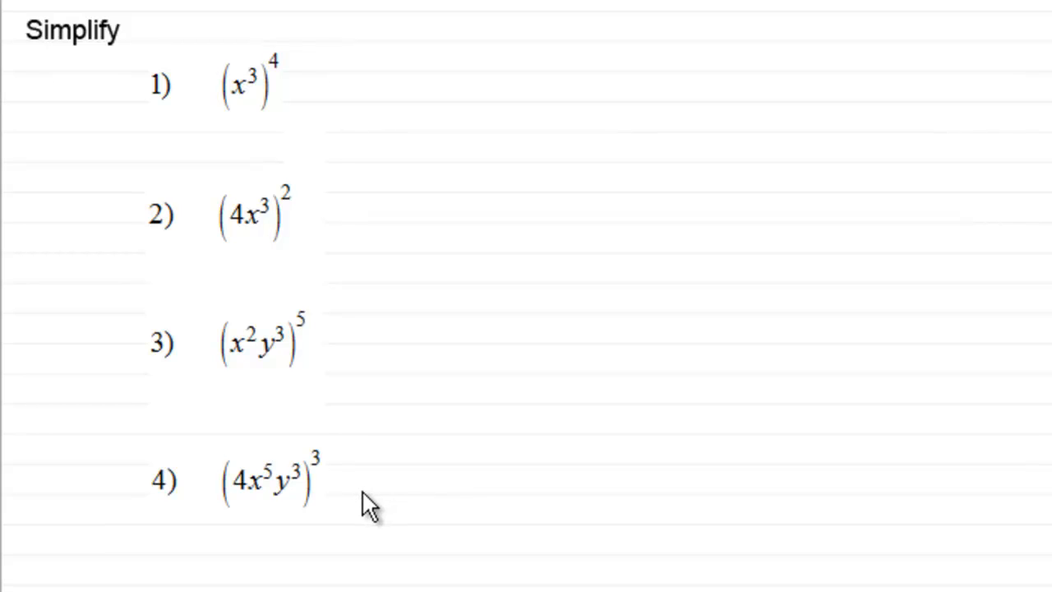
pyautogui.moveTo(378, 461)
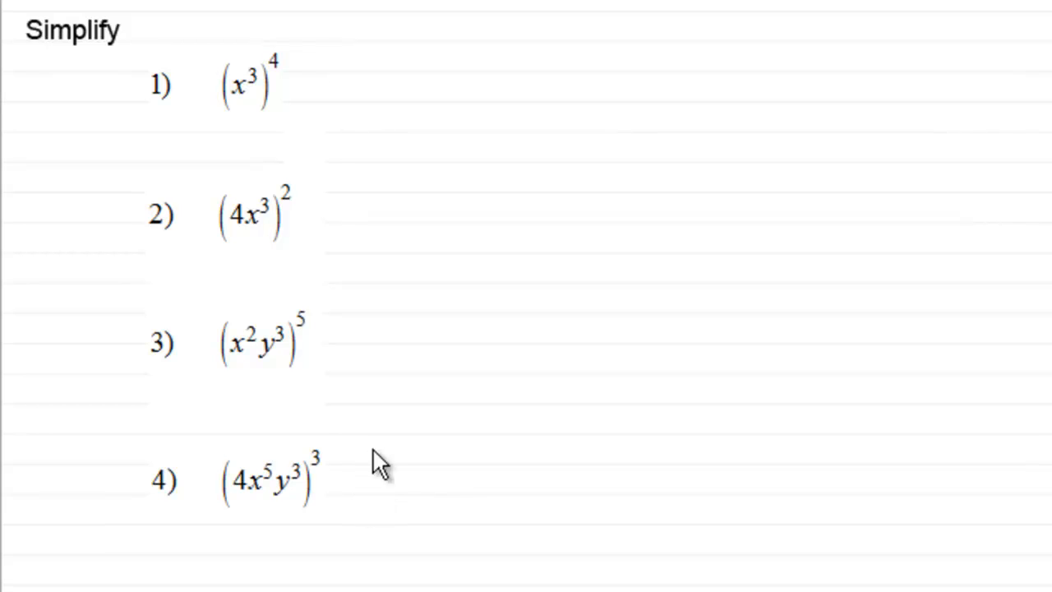
pyautogui.moveTo(275, 308)
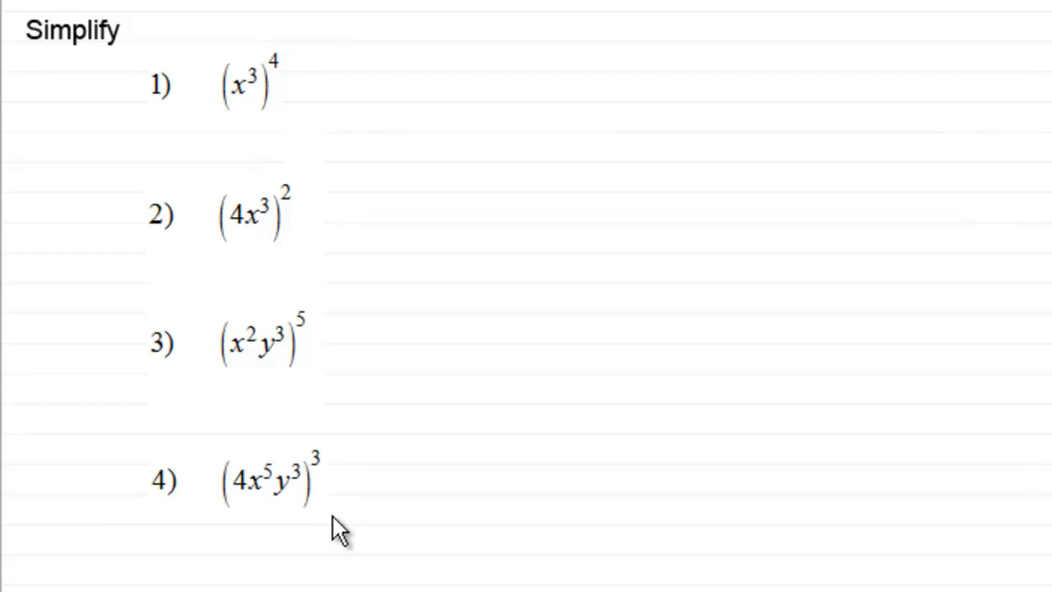
pyautogui.moveTo(251, 111)
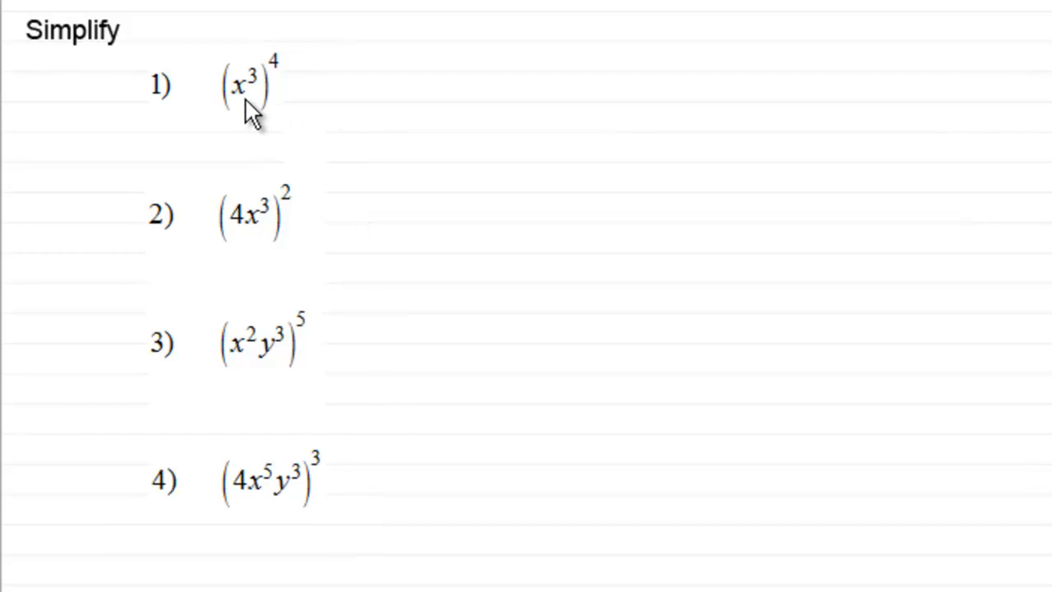
pyautogui.moveTo(304, 74)
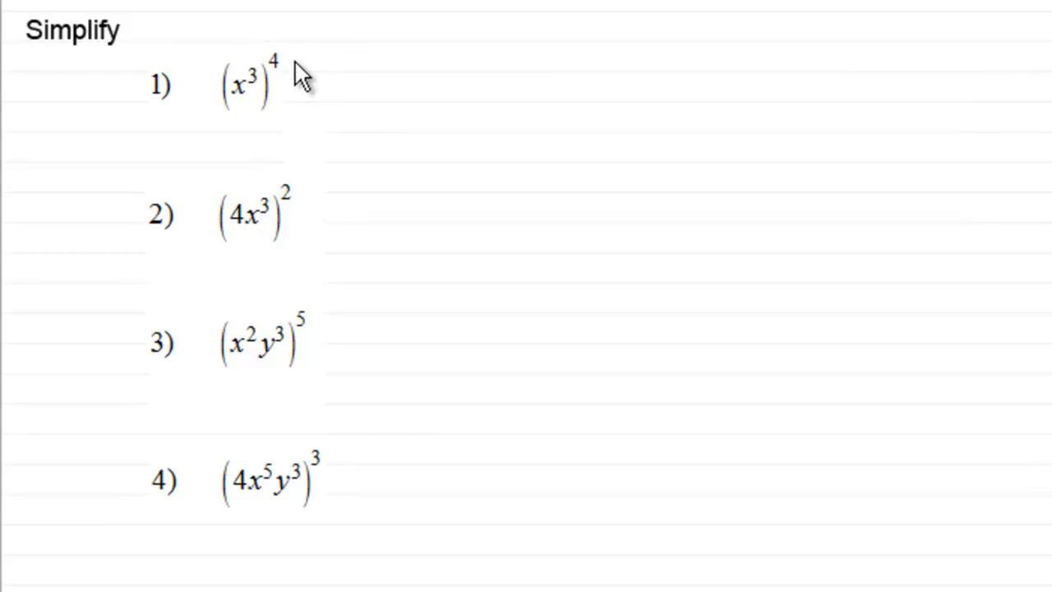
pyautogui.moveTo(411, 67)
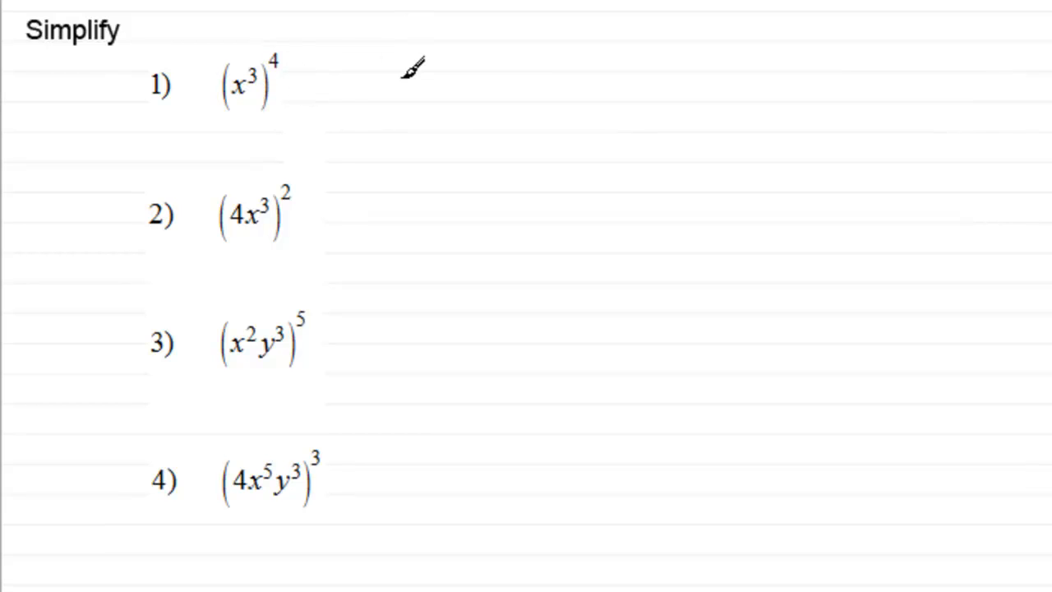
pyautogui.moveTo(411, 70)
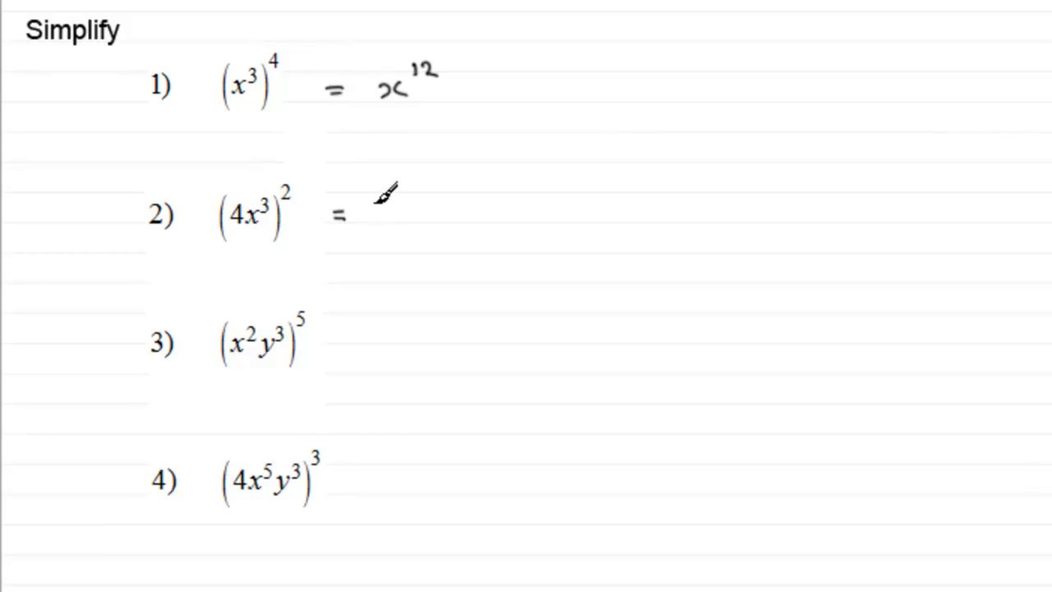
pyautogui.write('16 x6')
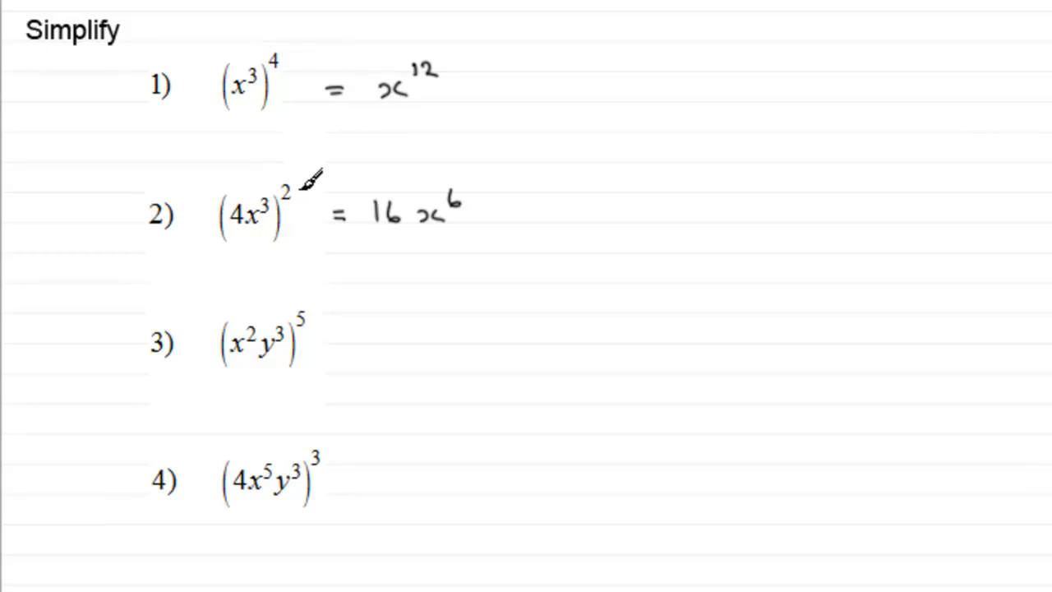
pyautogui.moveTo(345, 333)
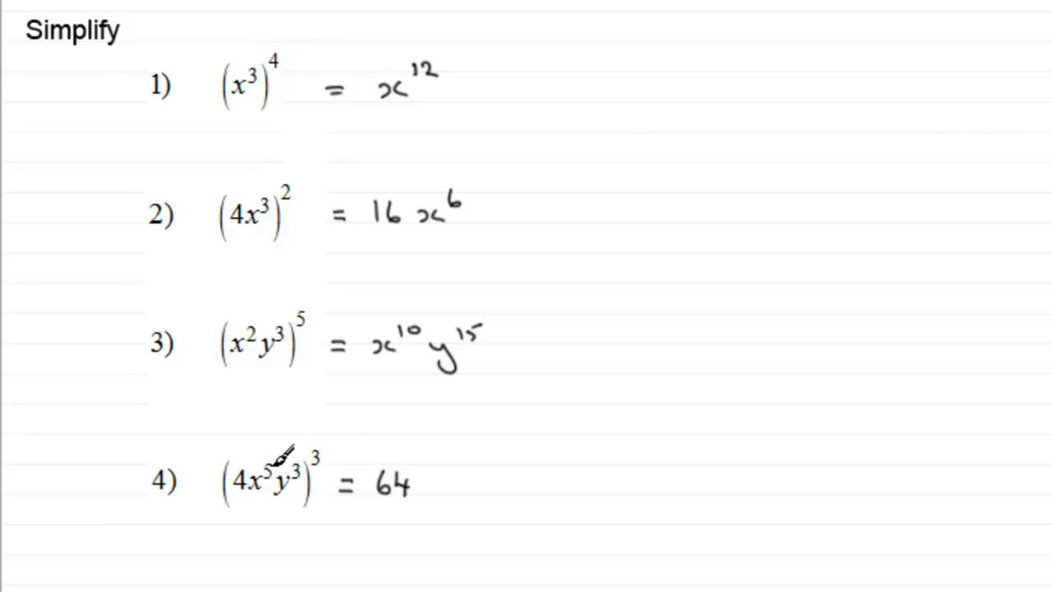
pyautogui.moveTo(321, 448)
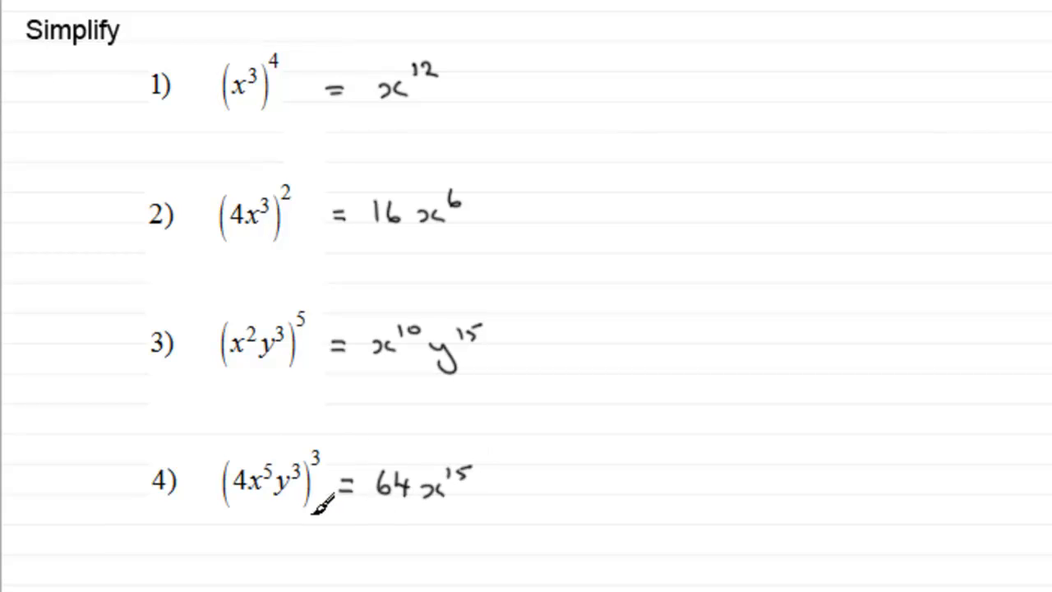
pyautogui.moveTo(333, 448)
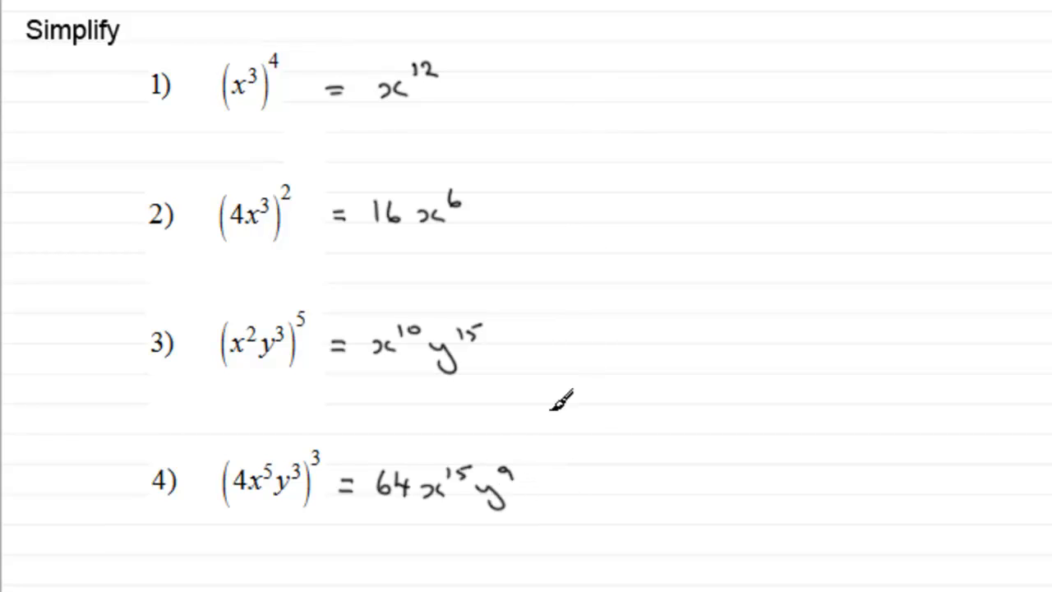
pyautogui.moveTo(574, 485)
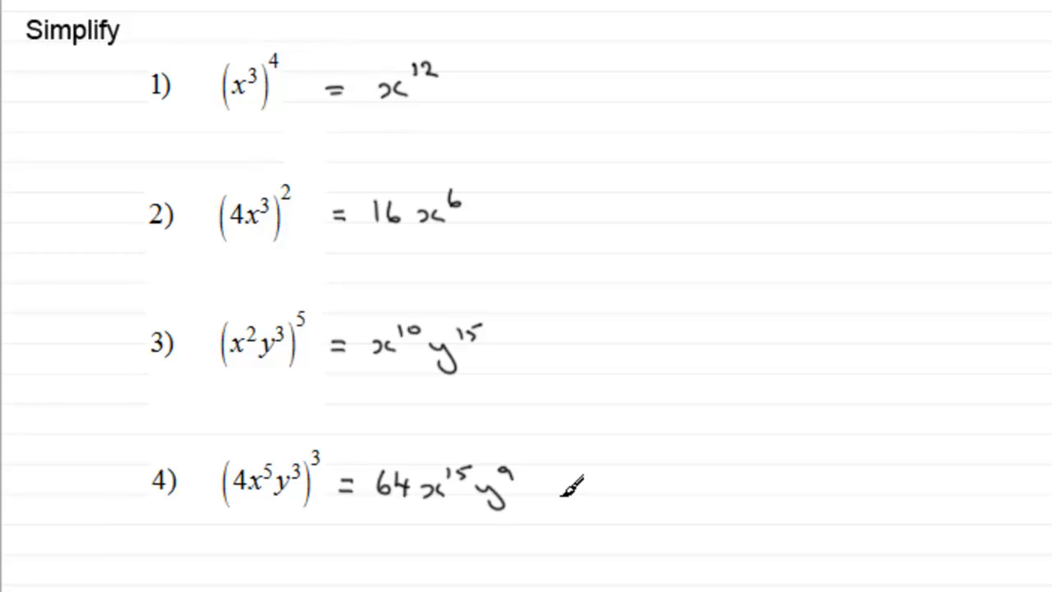